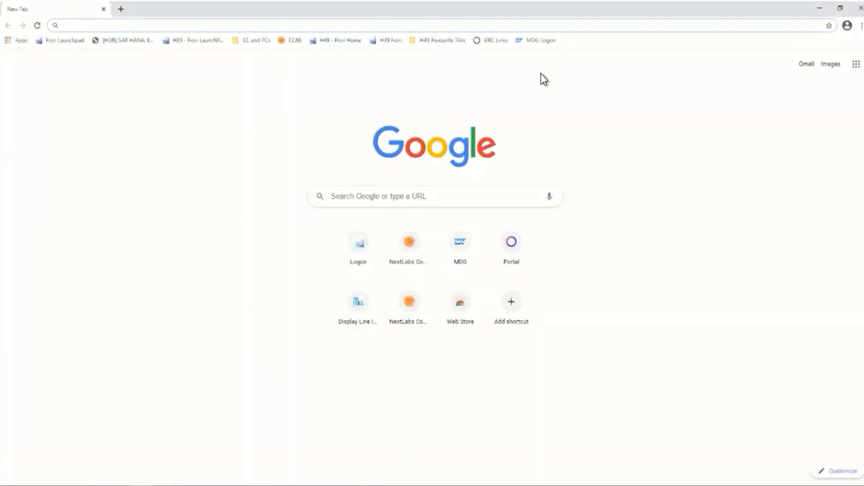
# Log on to SAP NetWeaver H39 client 100 as restricted user bomengt
pyautogui.click(358, 242)
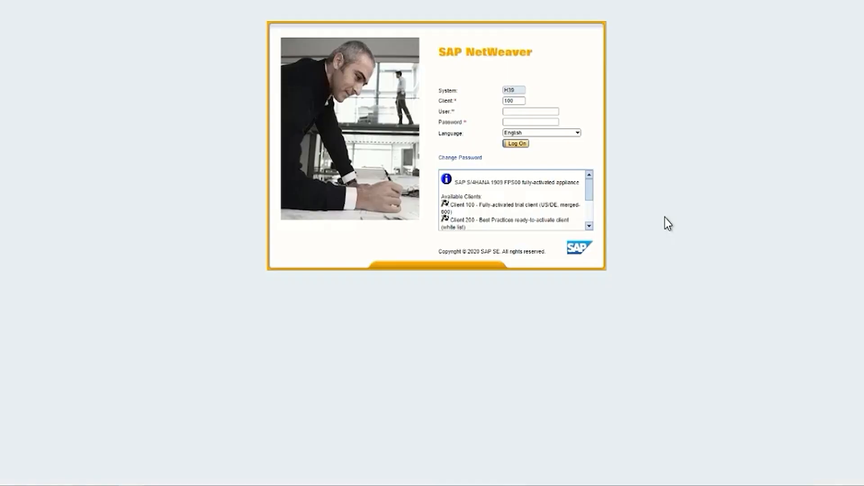
pyautogui.write('bomengt')
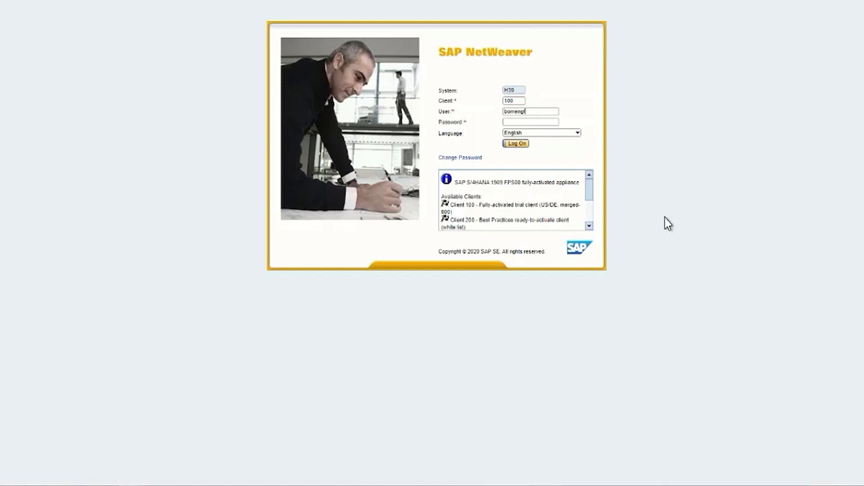
pyautogui.write('ü1')
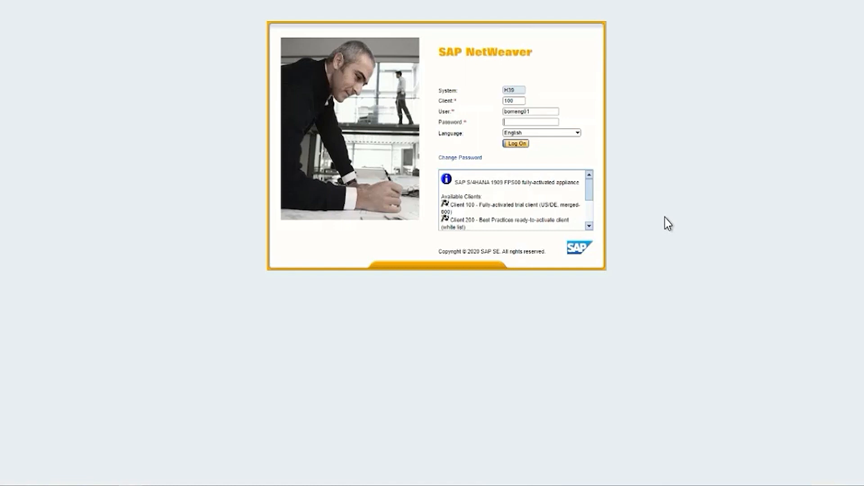
pyautogui.write('password')
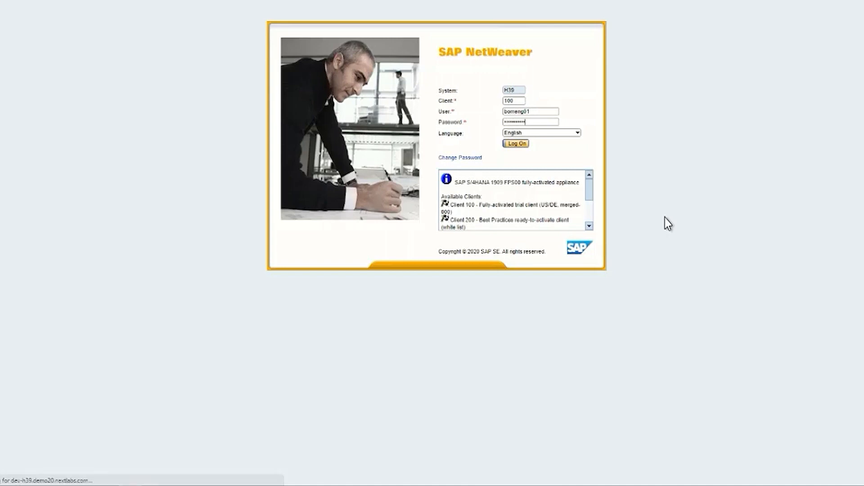
pyautogui.click(515, 144)
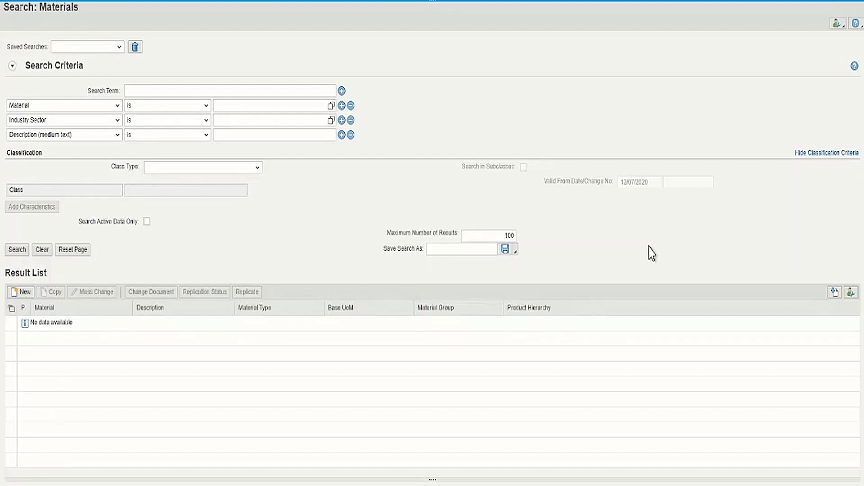
# Run an unfiltered materials search with the maximum results value, listing 81 materials
pyautogui.tripleClick(487, 235)
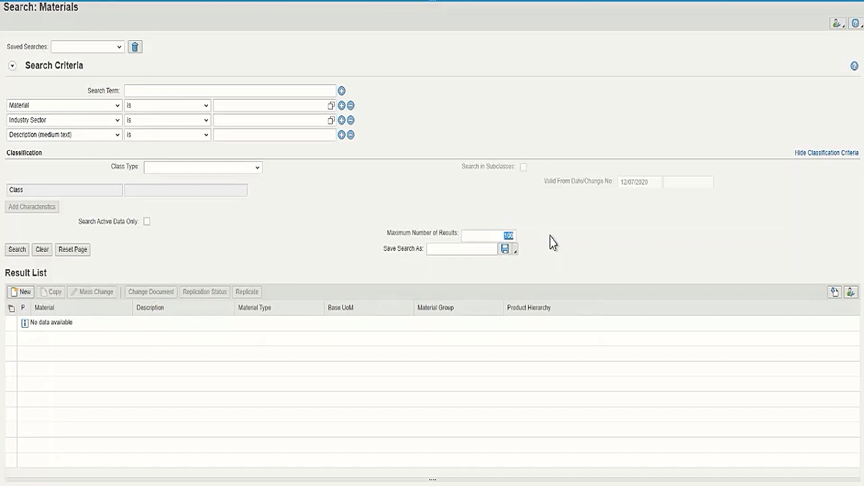
pyautogui.click(41, 250)
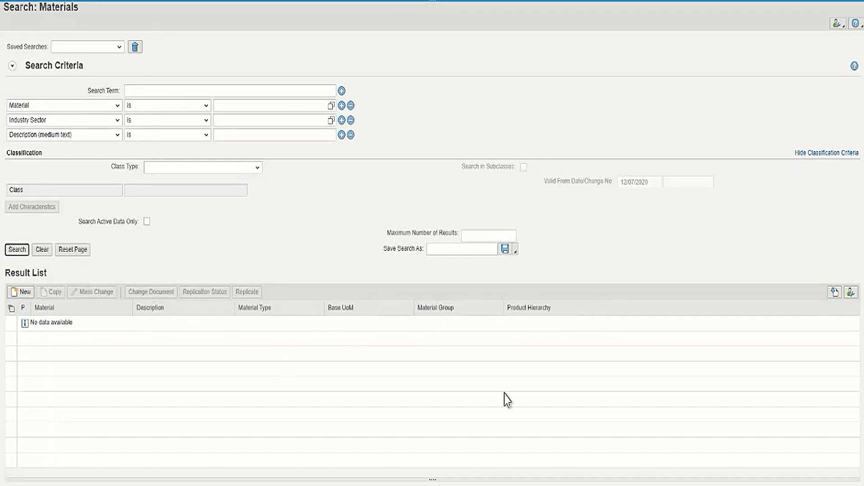
pyautogui.click(17, 250)
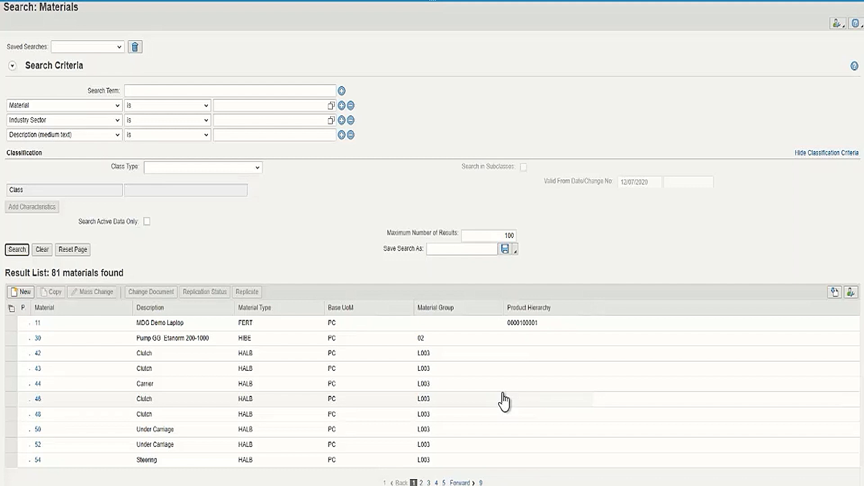
pyautogui.moveTo(432, 389)
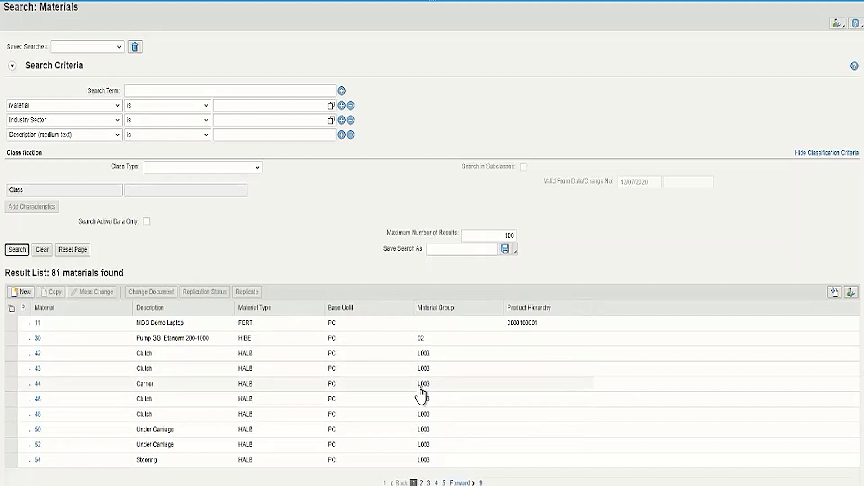
pyautogui.moveTo(84, 395)
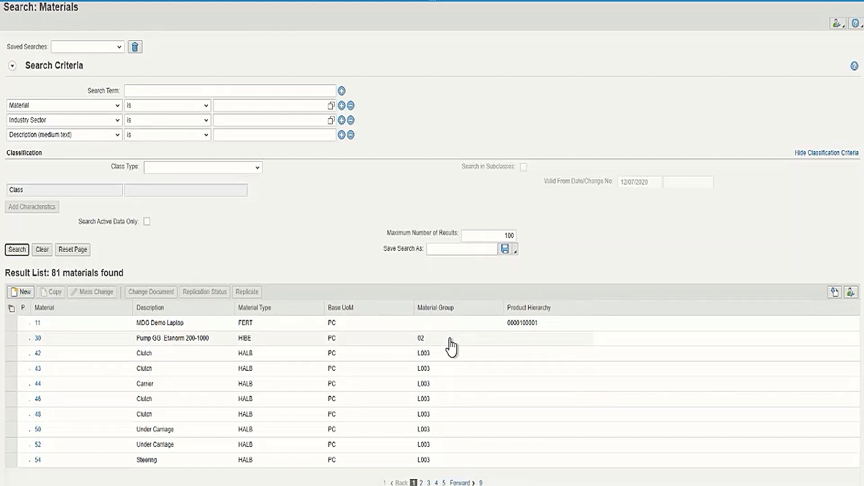
pyautogui.moveTo(450, 422)
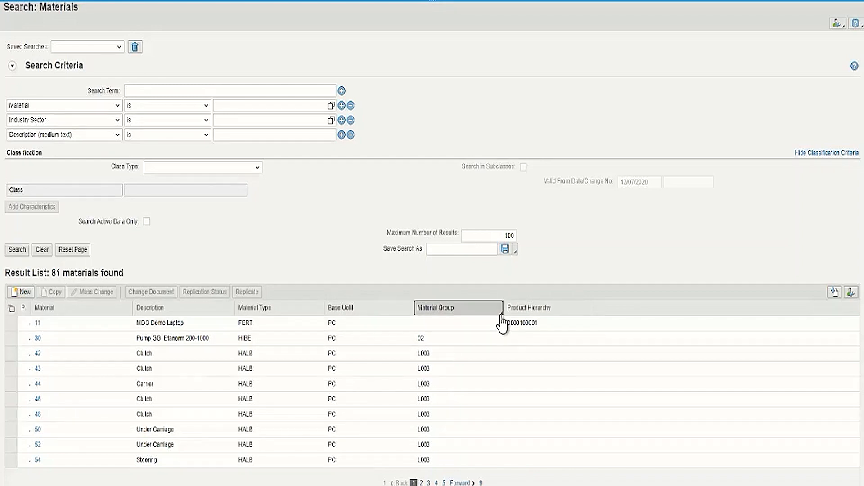
# Show the Material Group filter values for the results: 02, FL80 and L003
pyautogui.click(457, 307)
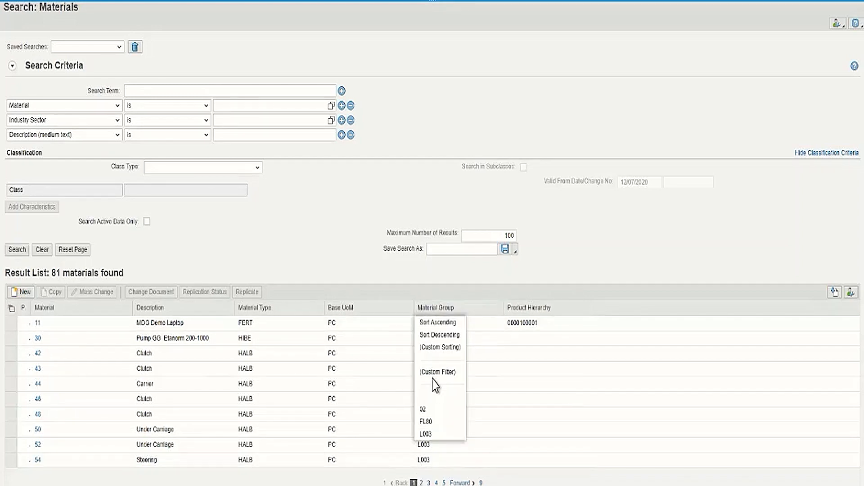
pyautogui.moveTo(437, 397)
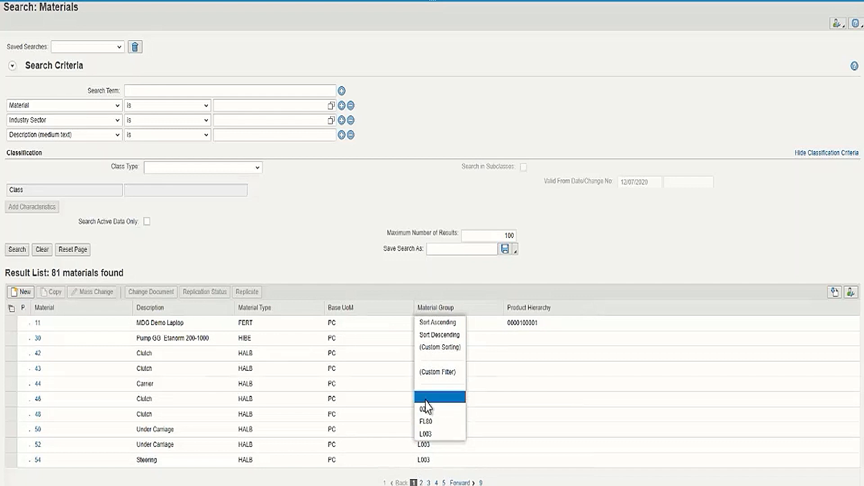
pyautogui.moveTo(427, 410)
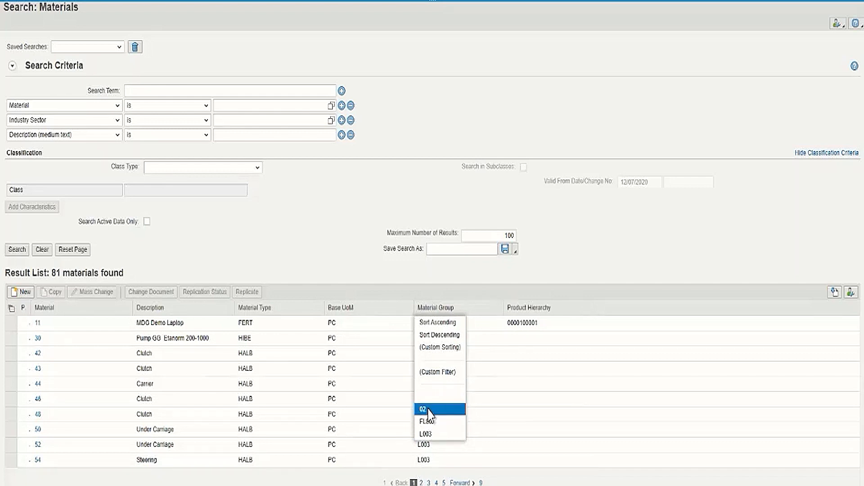
pyautogui.moveTo(451, 395)
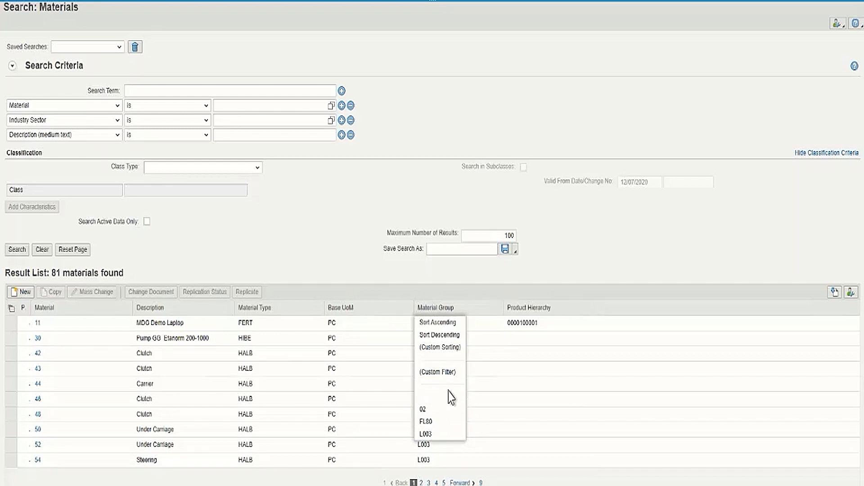
pyautogui.moveTo(394, 414)
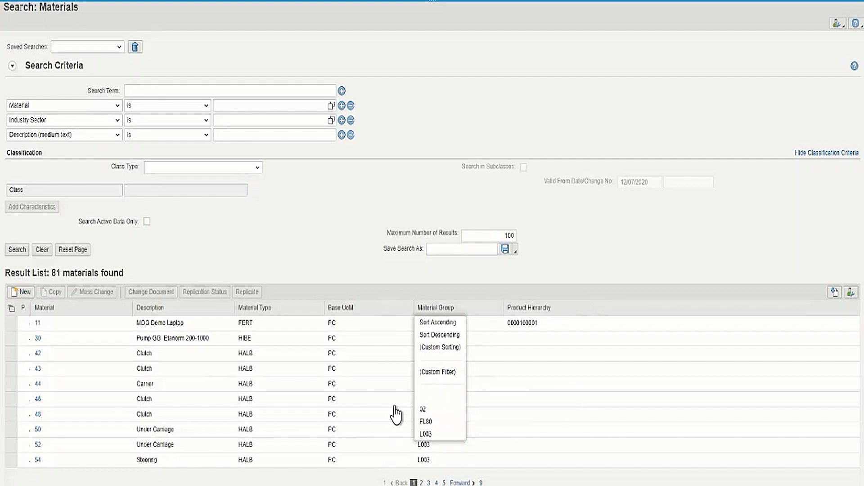
pyautogui.moveTo(339, 230)
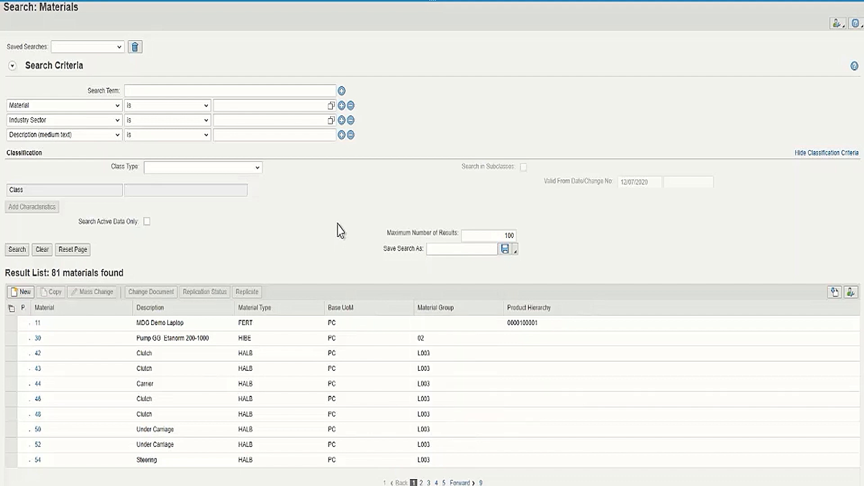
pyautogui.click(436, 307)
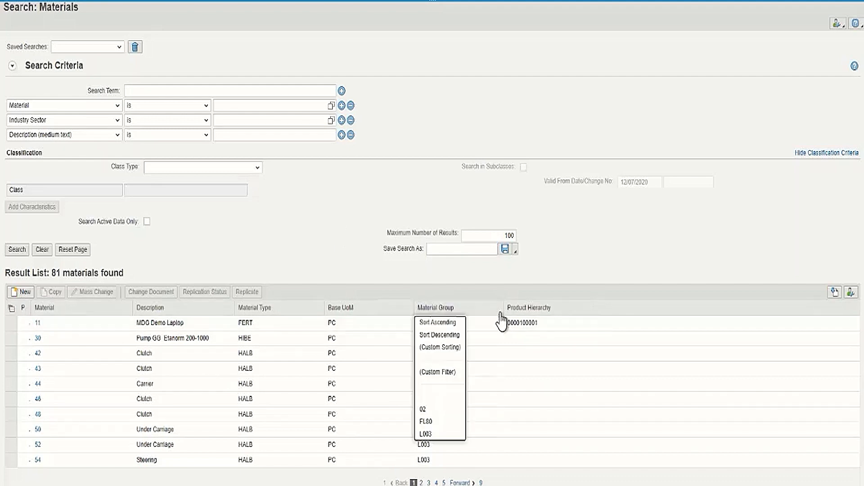
# Start a custom Material Group filter with value 01 and open its value help
pyautogui.click(438, 371)
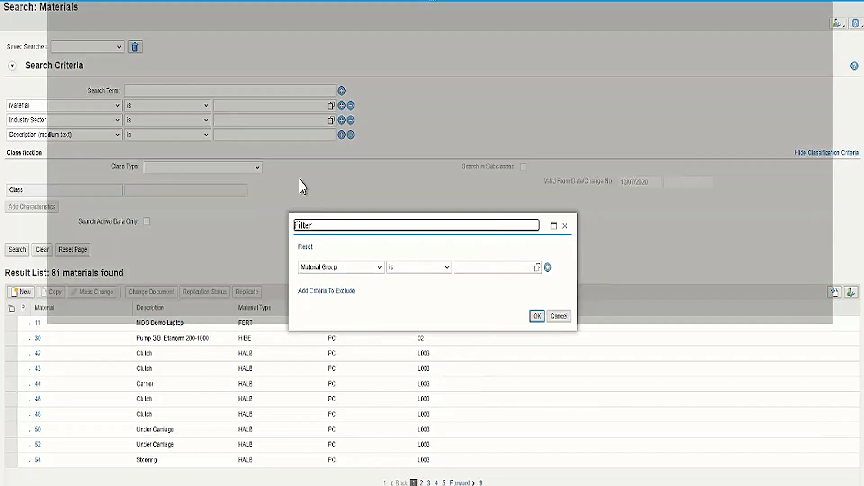
pyautogui.click(494, 267)
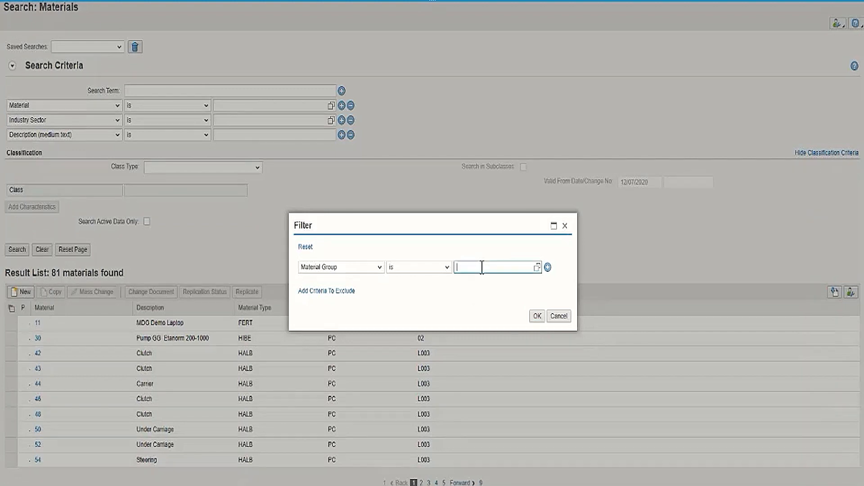
pyautogui.write('01')
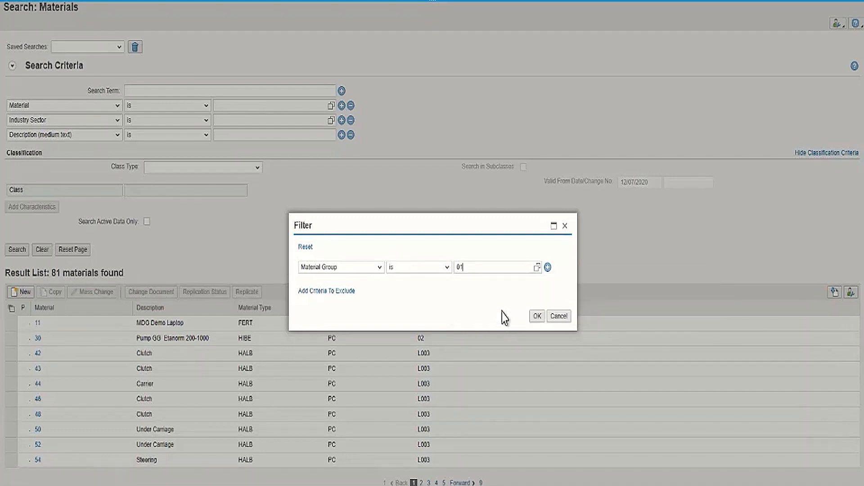
pyautogui.click(537, 267)
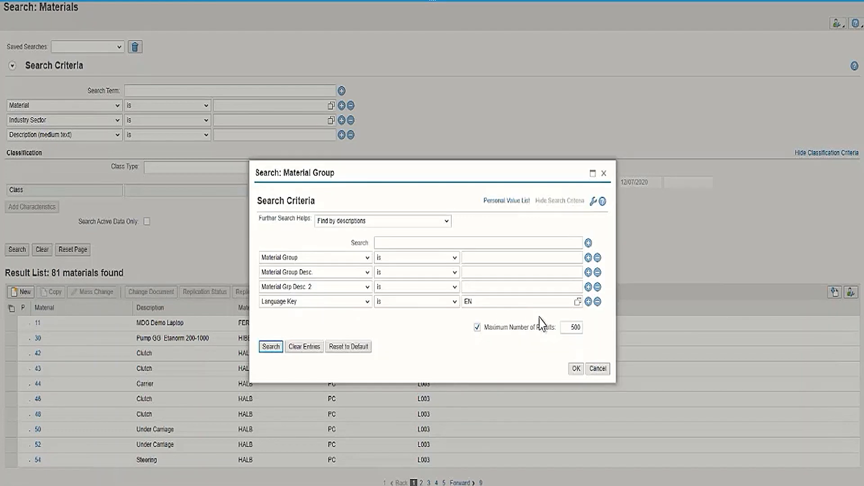
pyautogui.moveTo(439, 362)
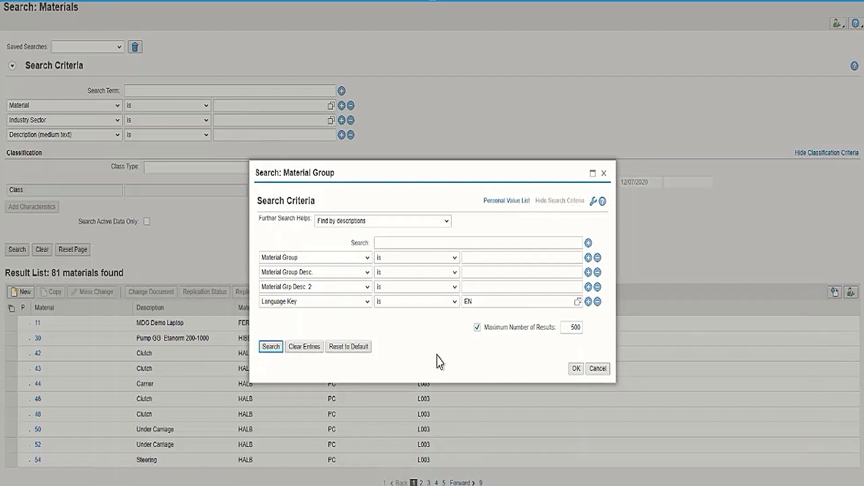
# Pick material group 01 from value help and apply the filter, leaving no results
pyautogui.click(271, 346)
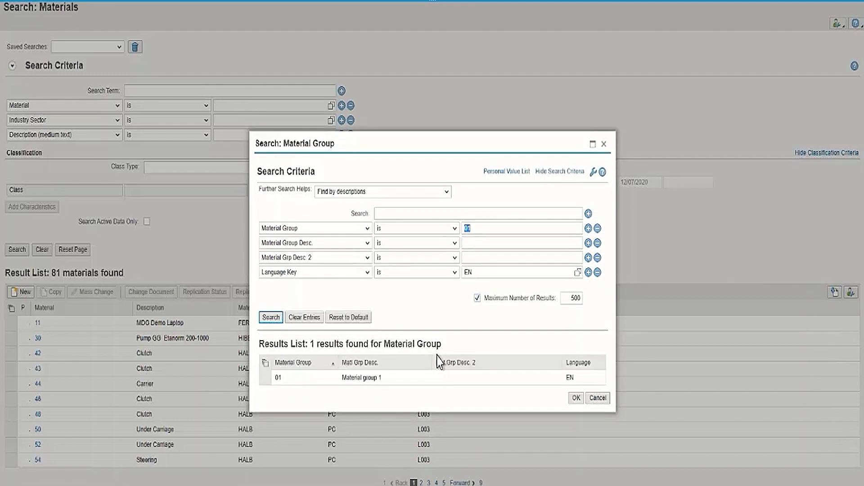
pyautogui.click(278, 378)
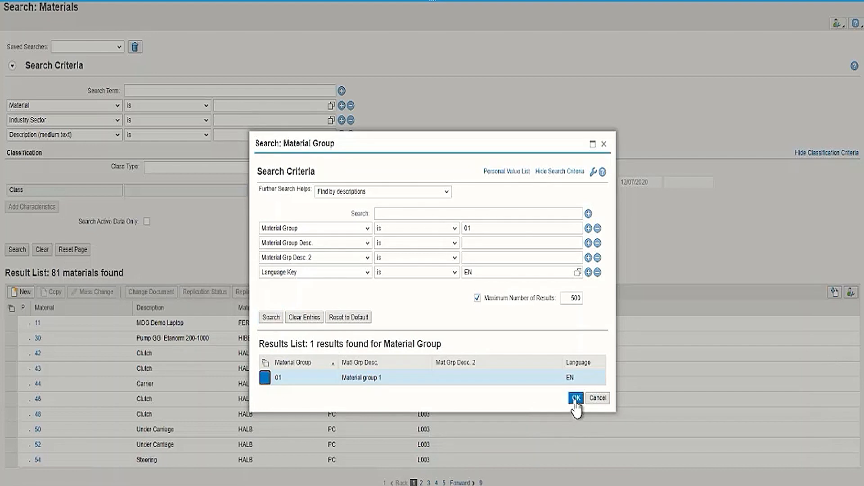
pyautogui.click(576, 398)
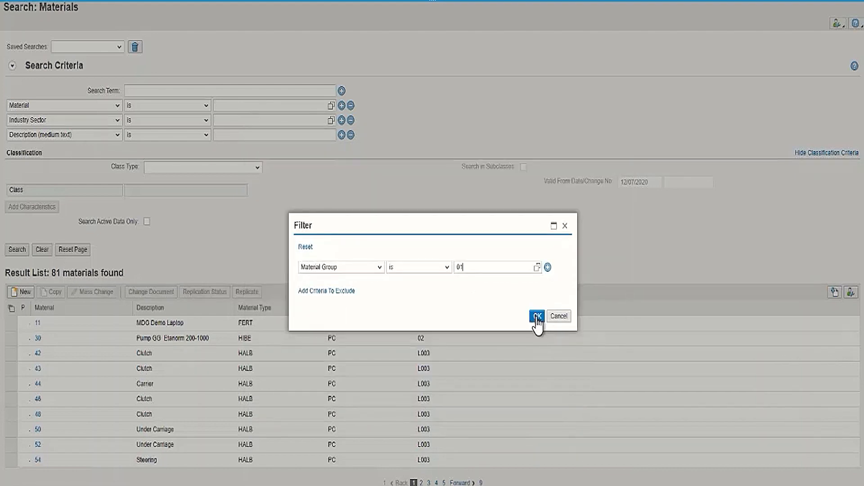
pyautogui.click(536, 317)
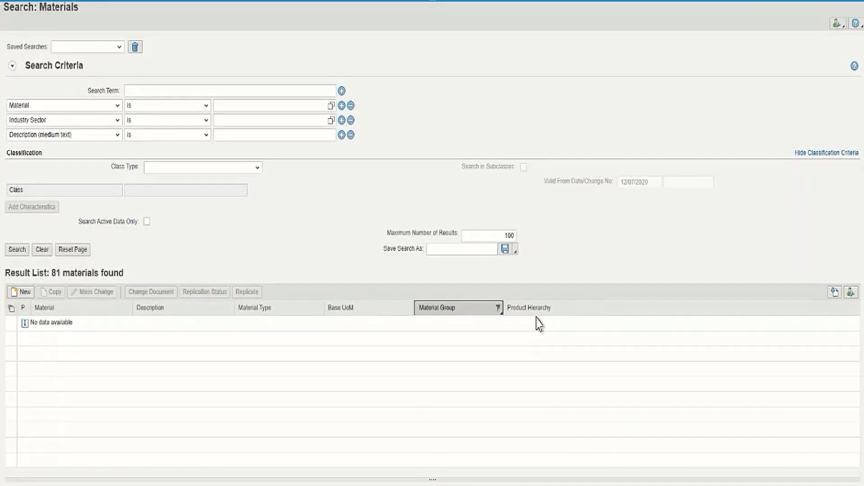
pyautogui.moveTo(203, 412)
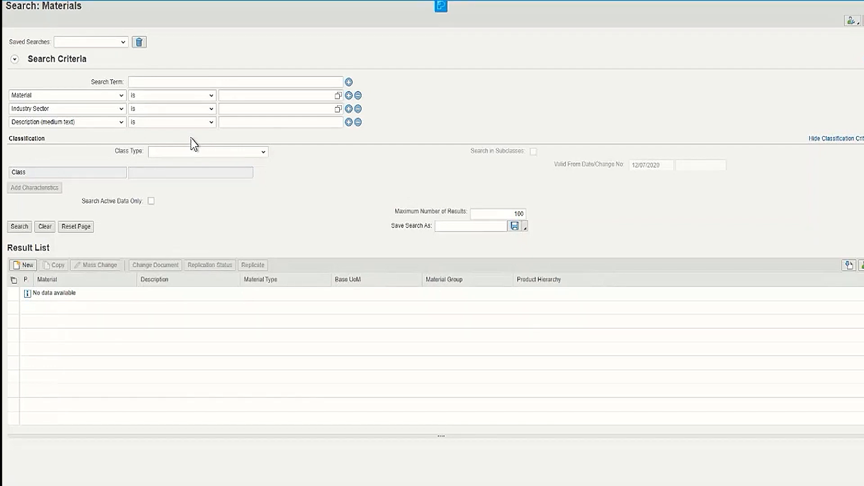
pyautogui.moveTo(197, 142)
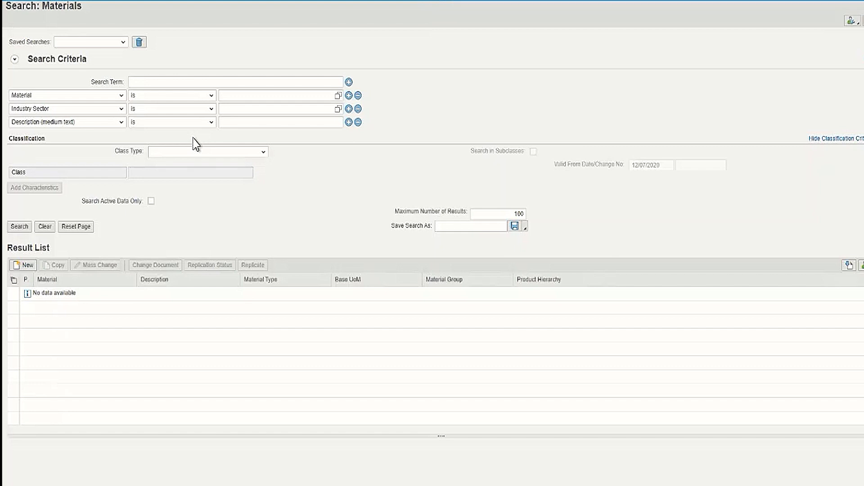
pyautogui.moveTo(141, 170)
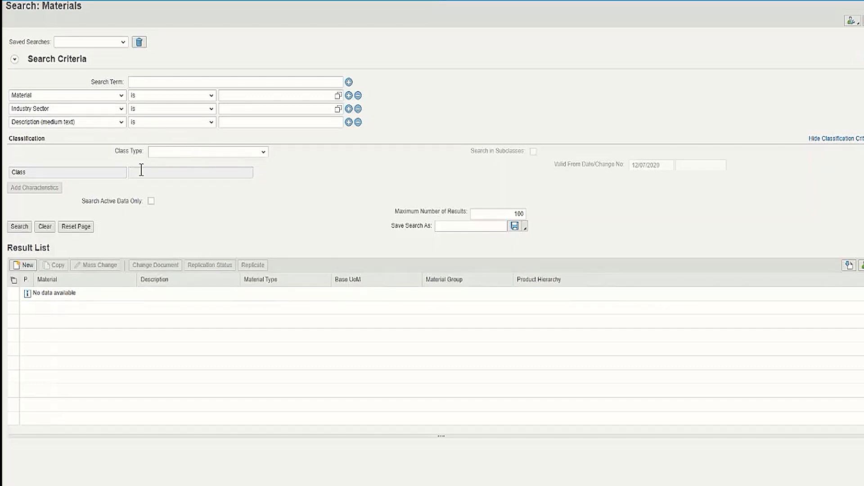
# Rerun the materials search, listing over 100 materials including several in group 01
pyautogui.tripleClick(501, 213)
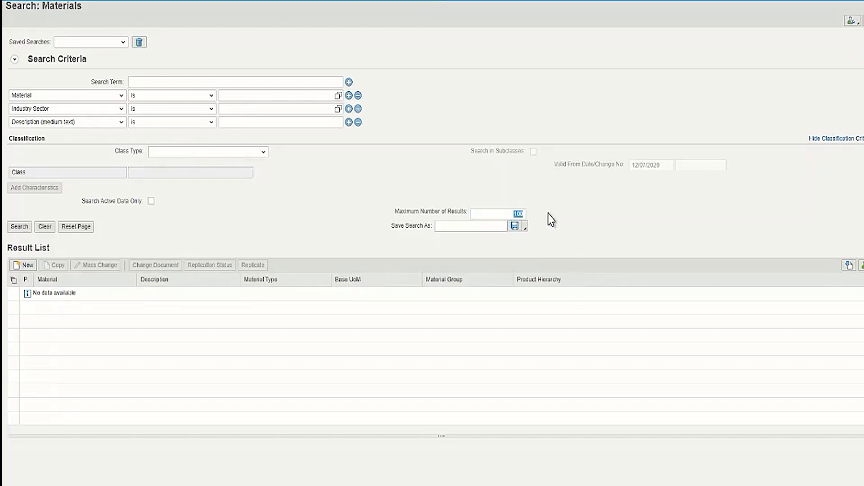
pyautogui.click(18, 226)
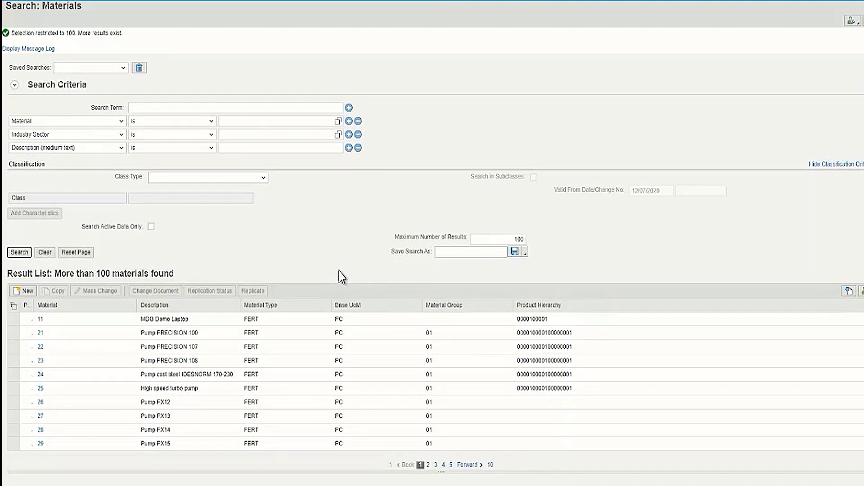
pyautogui.moveTo(214, 258)
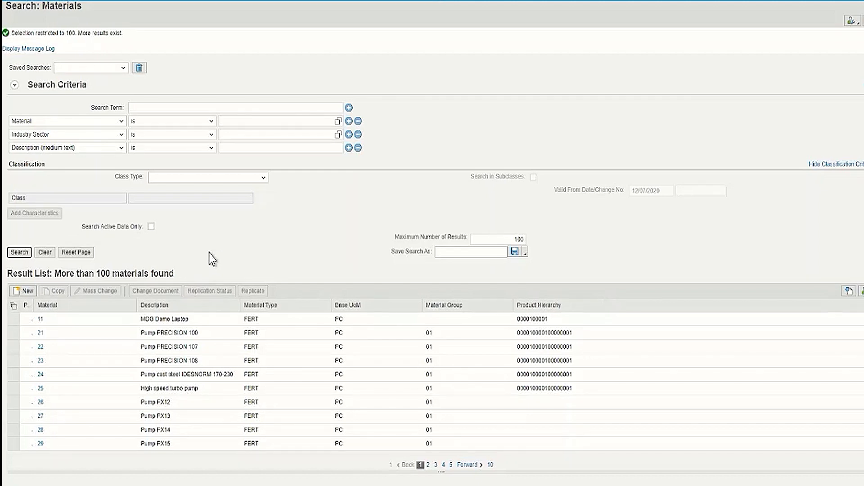
pyautogui.moveTo(382, 352)
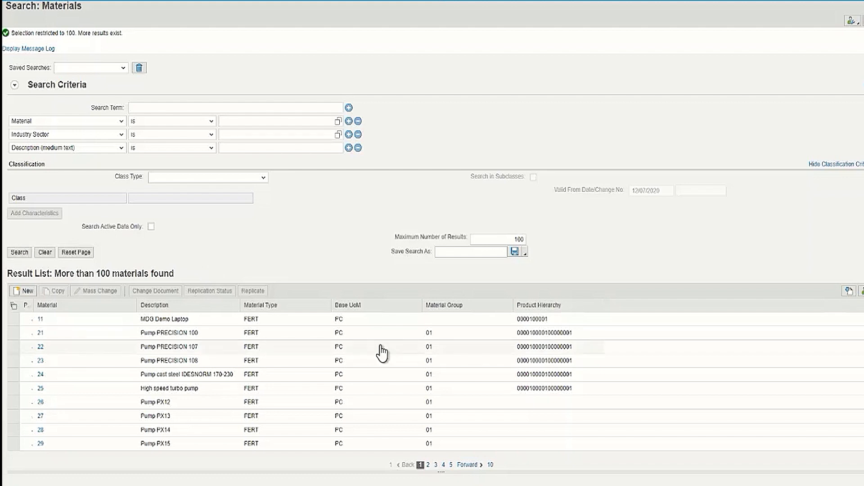
pyautogui.moveTo(432, 355)
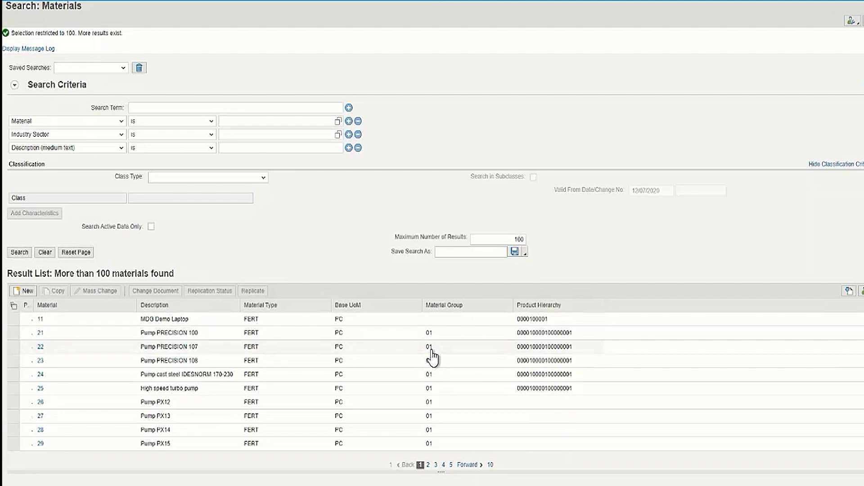
pyautogui.moveTo(61, 386)
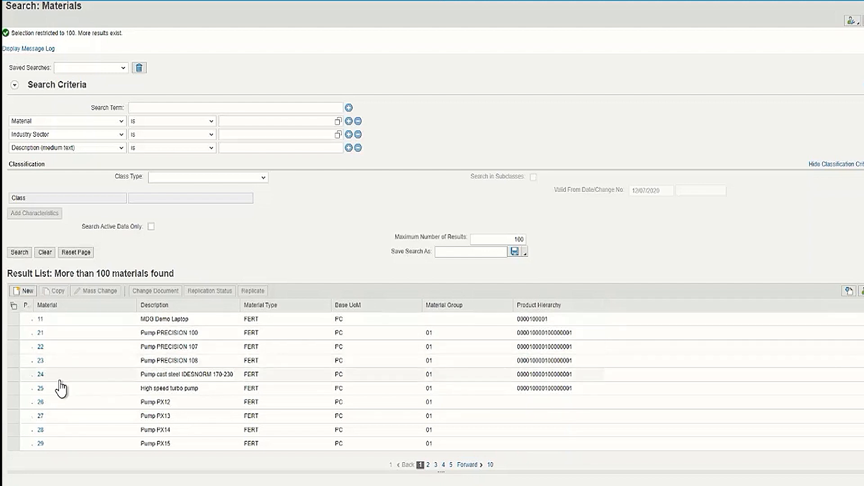
pyautogui.moveTo(261, 397)
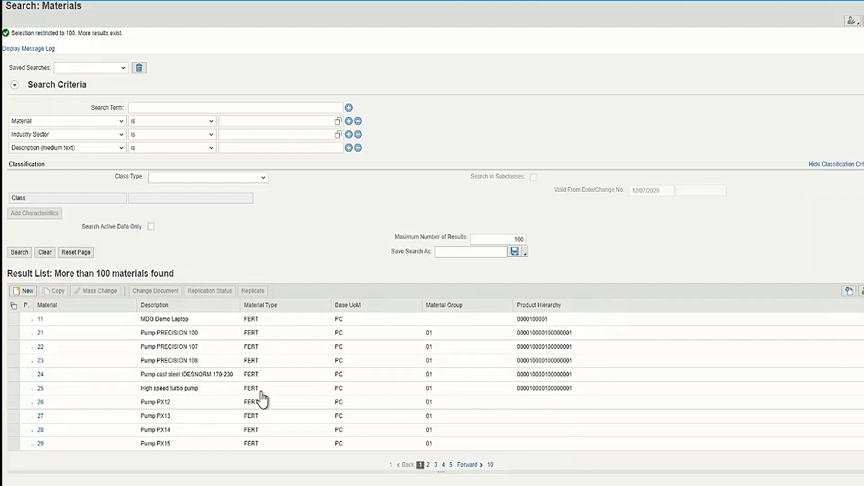
pyautogui.moveTo(317, 257)
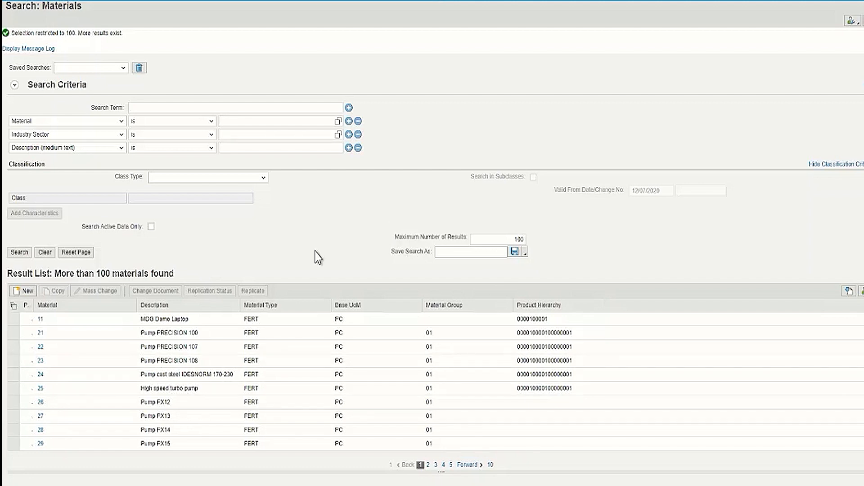